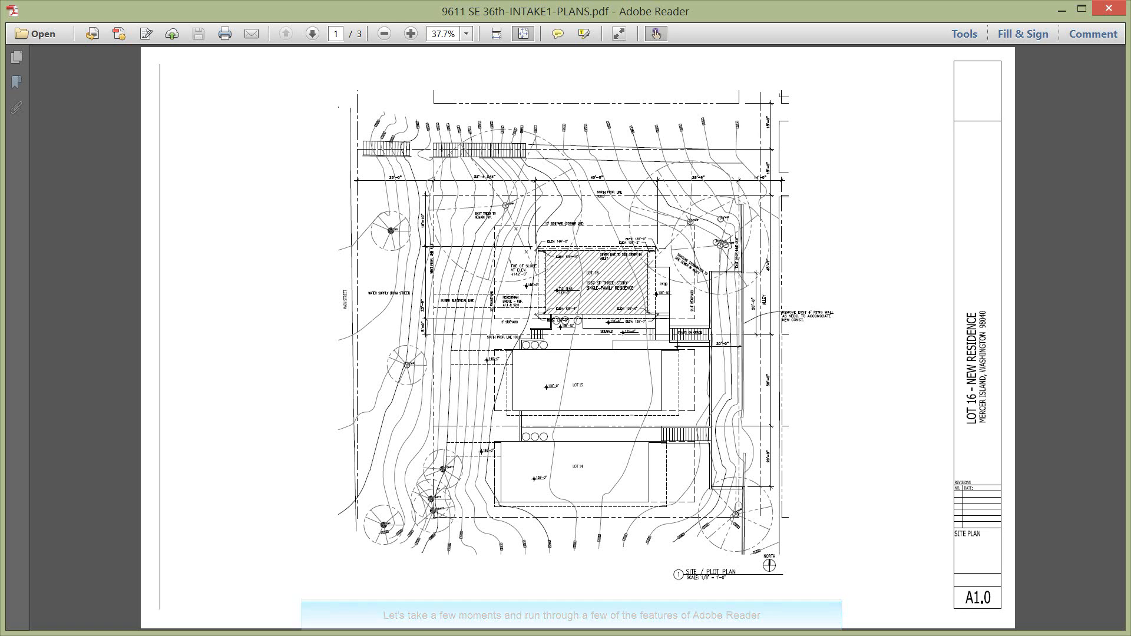
mouse_move(409, 34)
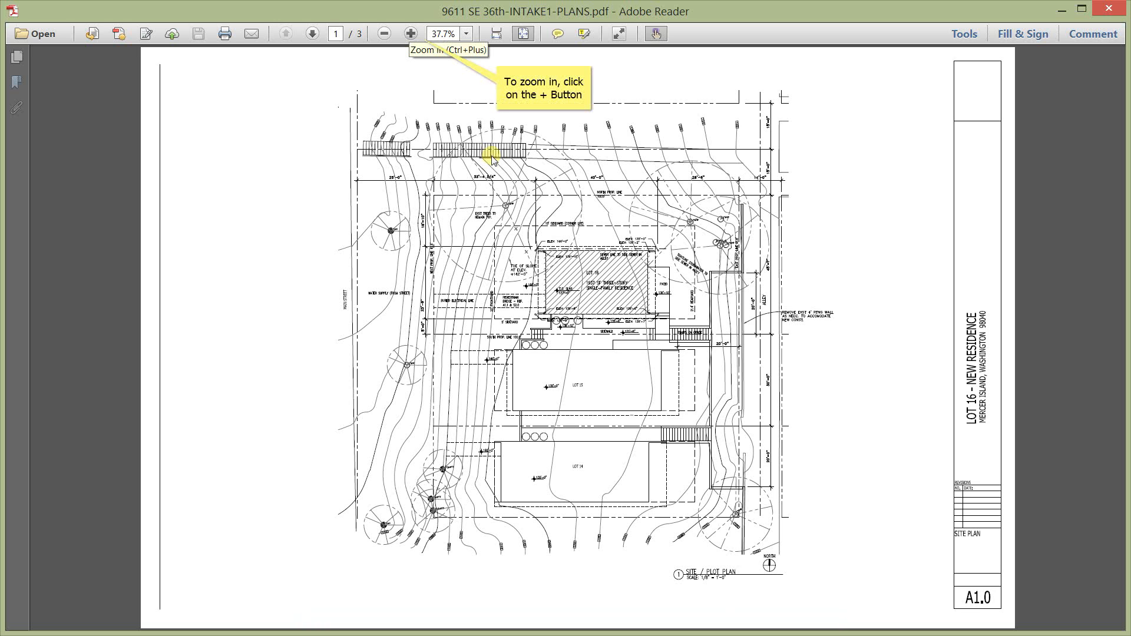
mouse_move(408, 32)
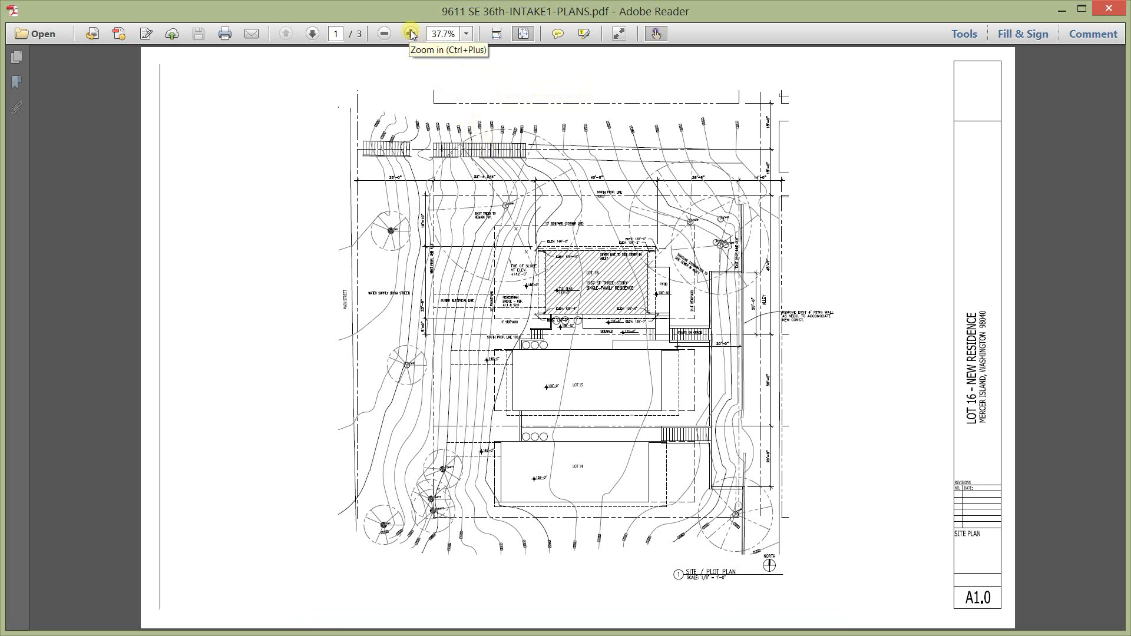
Step: Zoom in three steps from 37.7% to show the Lot 16 residence in detail
click(408, 33)
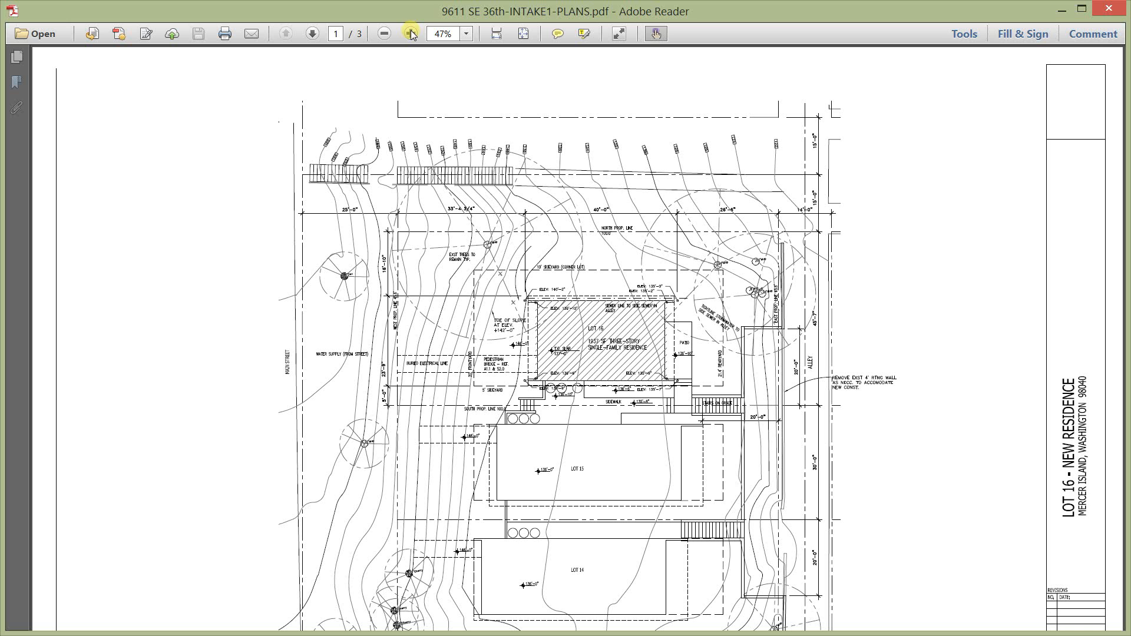
click(409, 33)
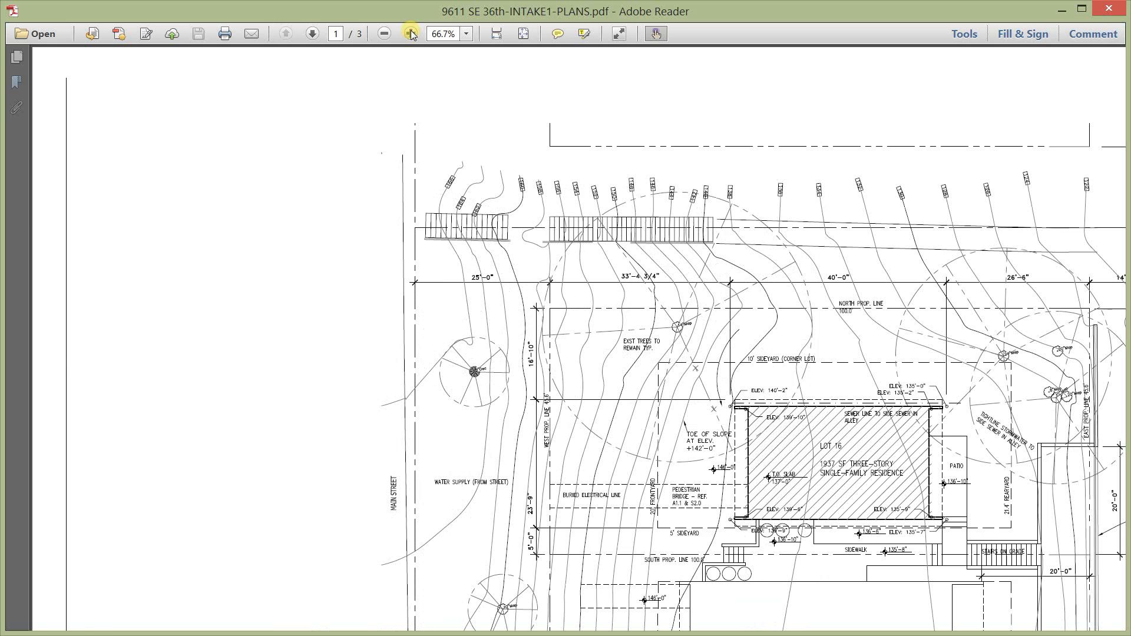
click(410, 34)
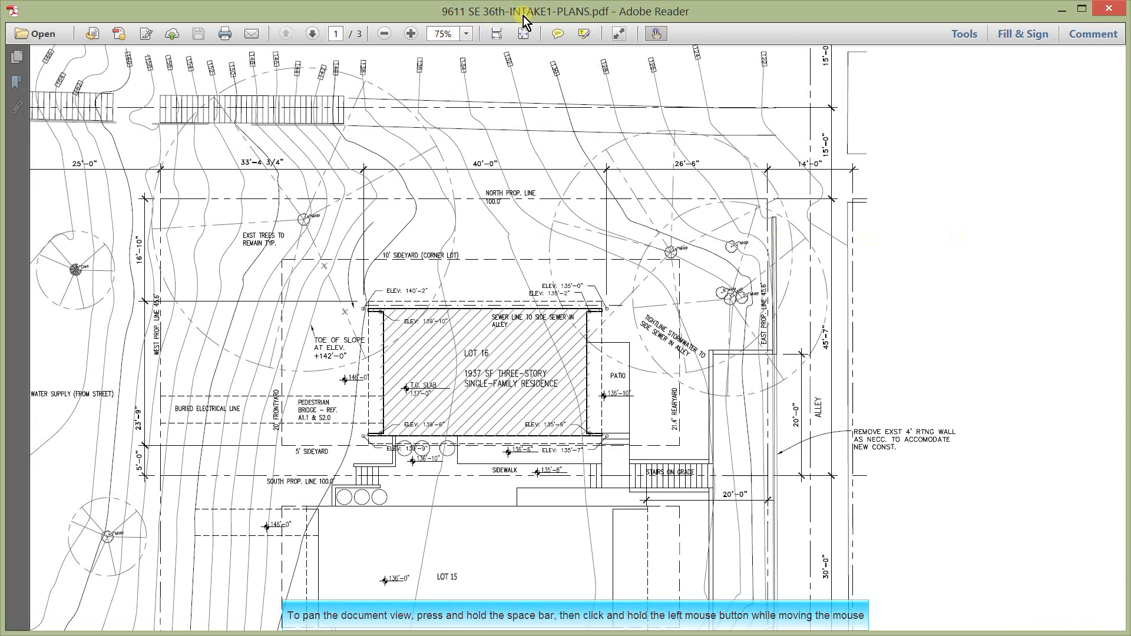
mouse_move(530, 237)
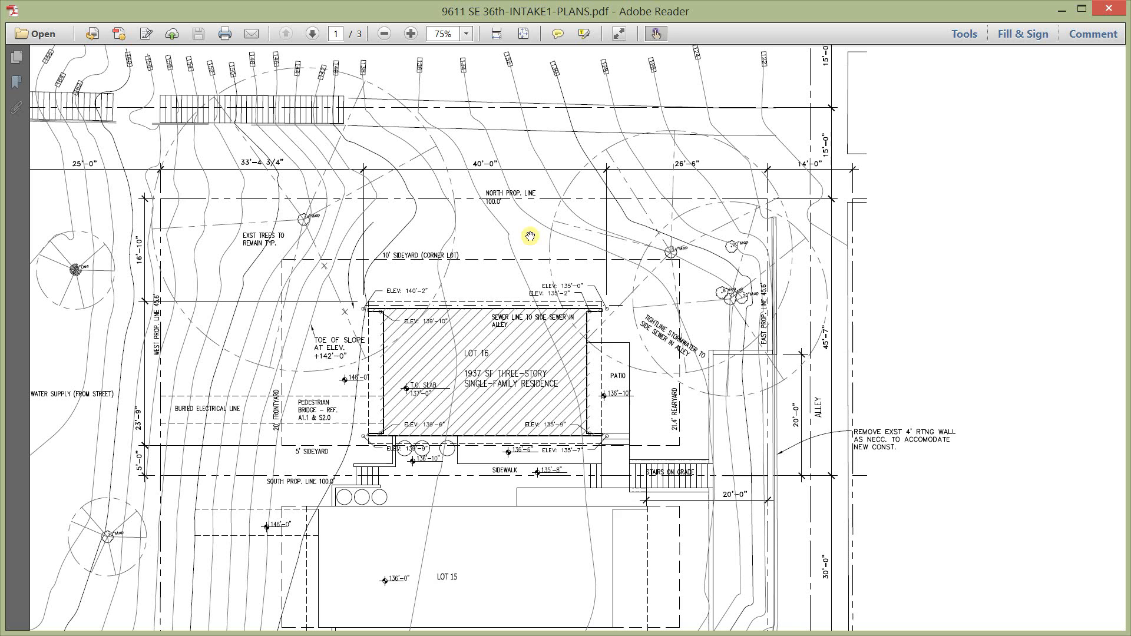
mouse_move(518, 32)
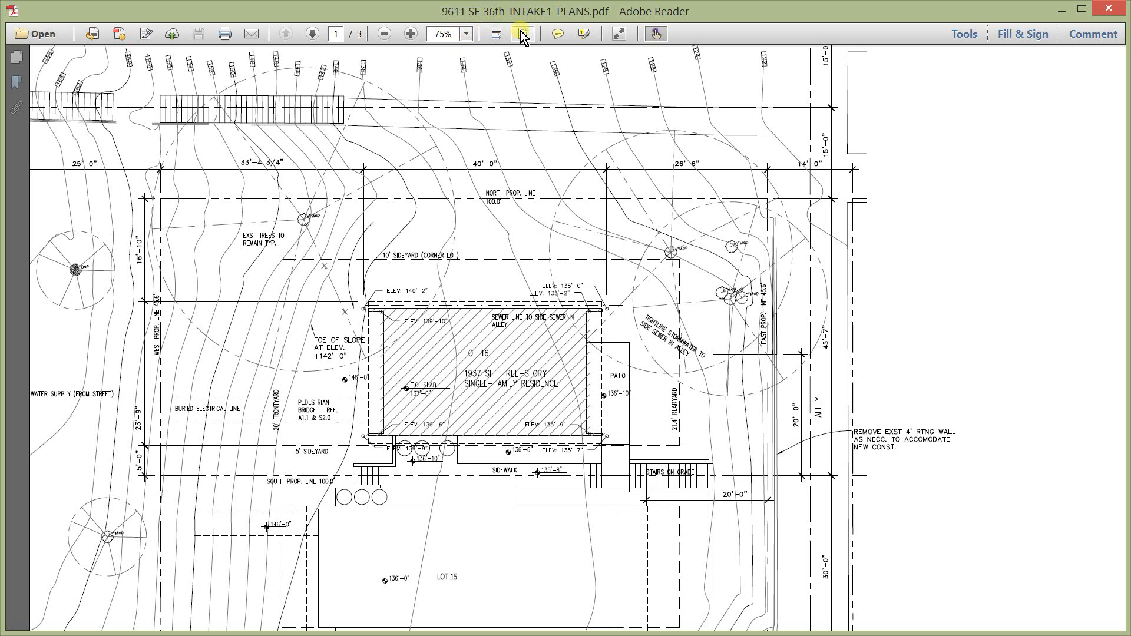
mouse_move(522, 32)
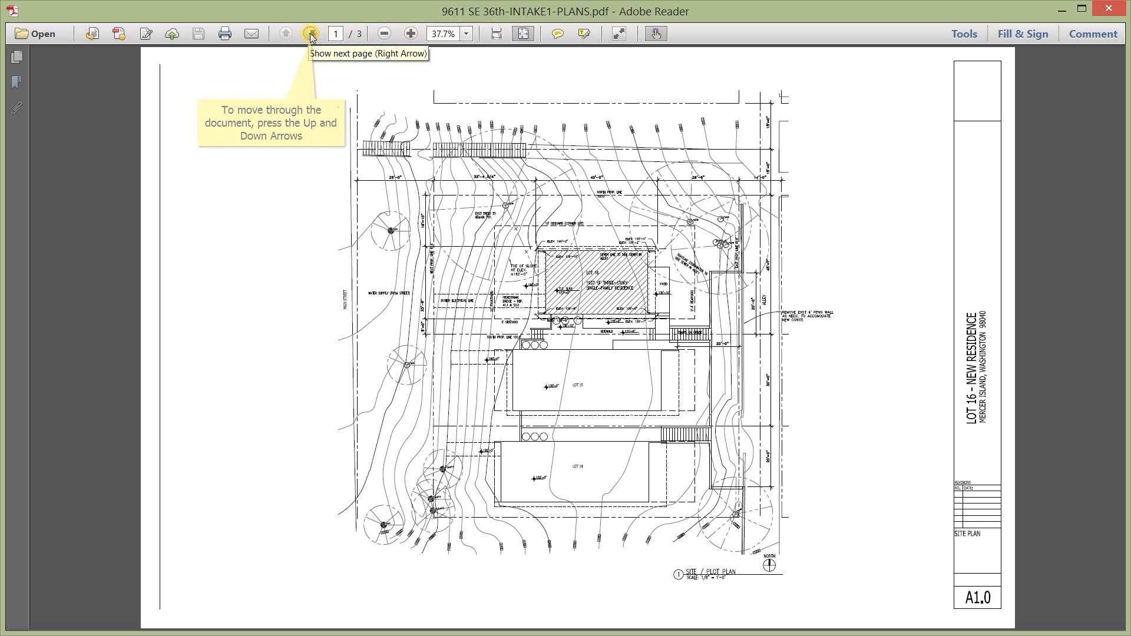
click(309, 33)
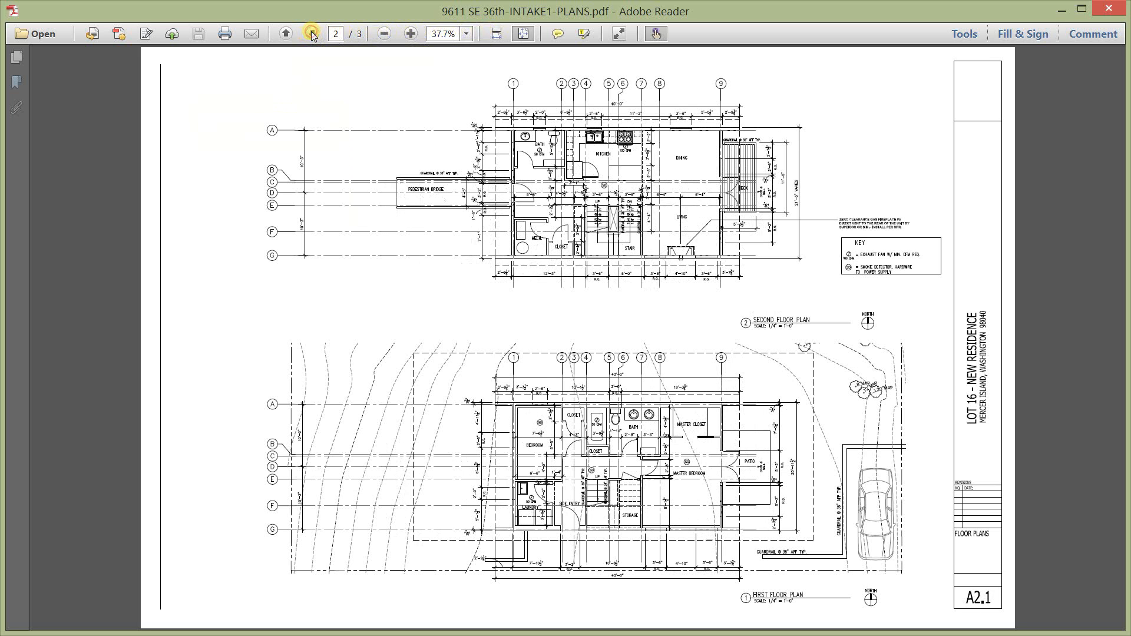
click(309, 33)
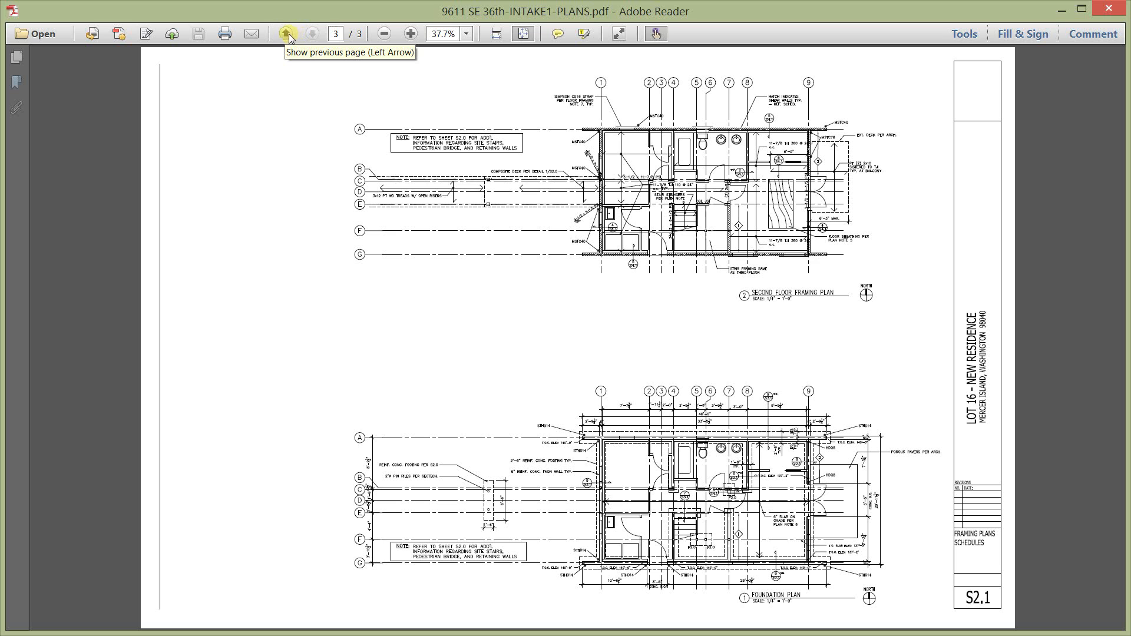
click(285, 34)
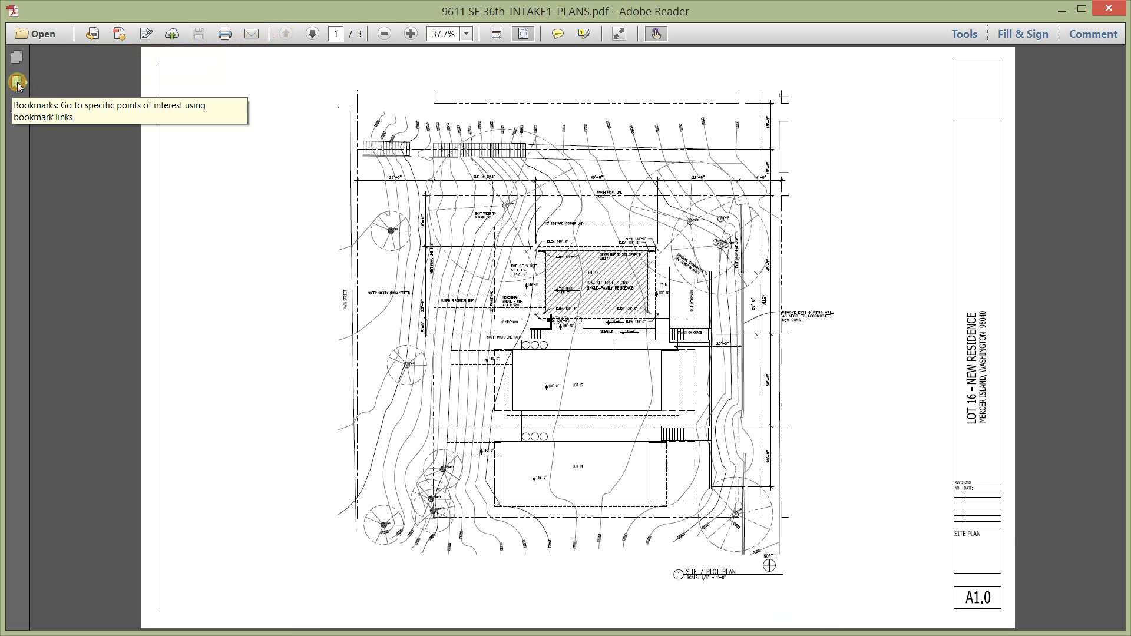
Step: Show the sheet bookmarks, jump to the A2.1 floor plan, then back to A1.0 Site Plan
click(17, 77)
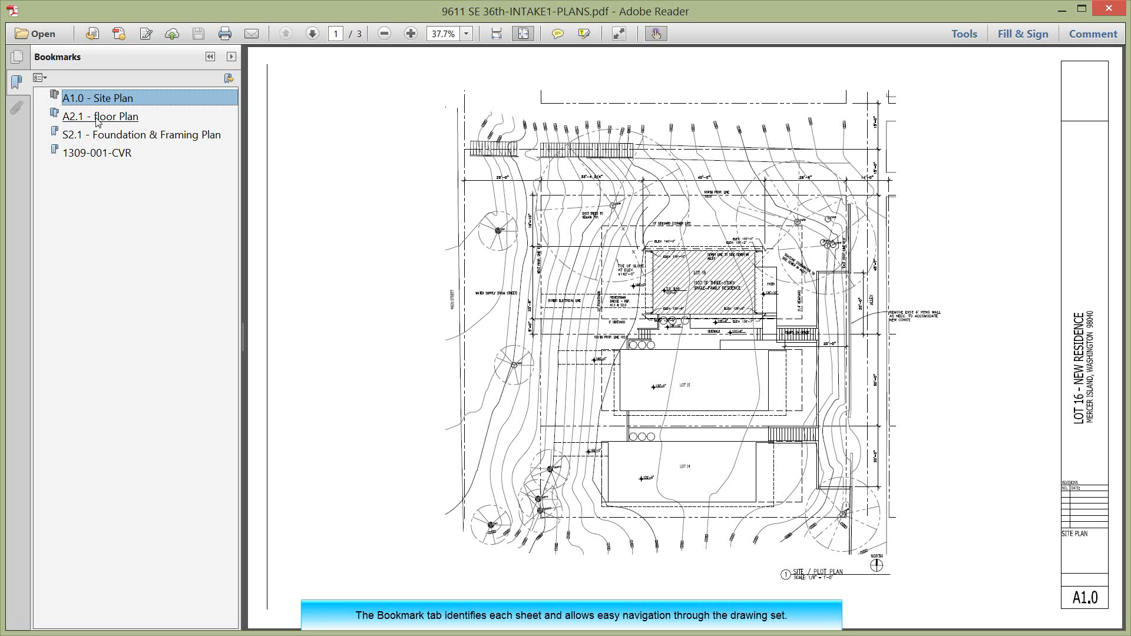
click(99, 116)
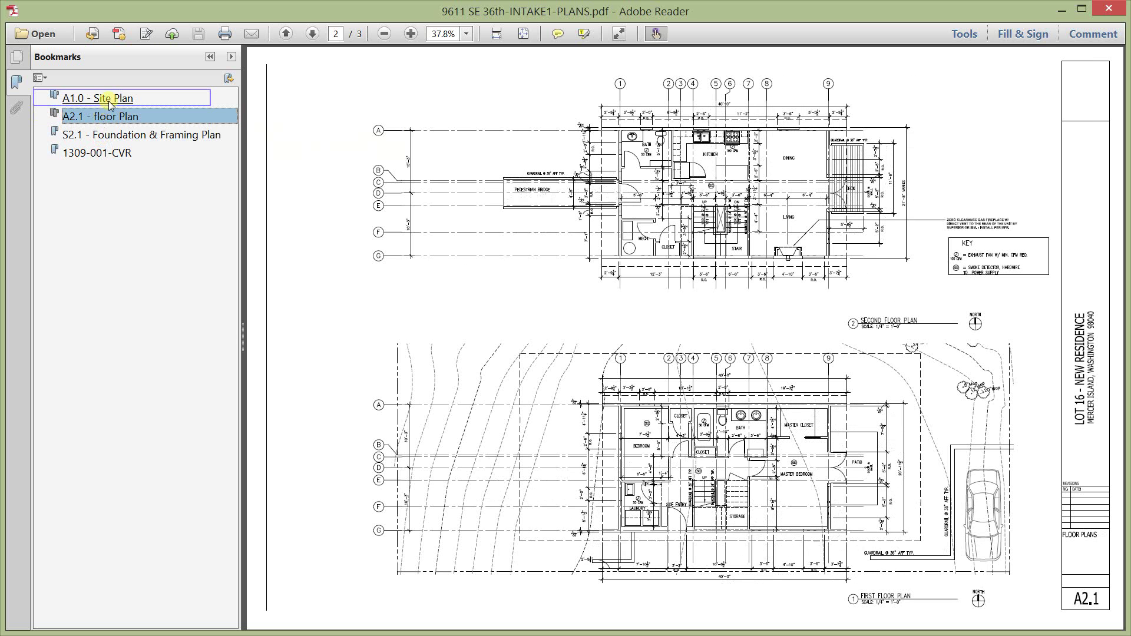
click(97, 97)
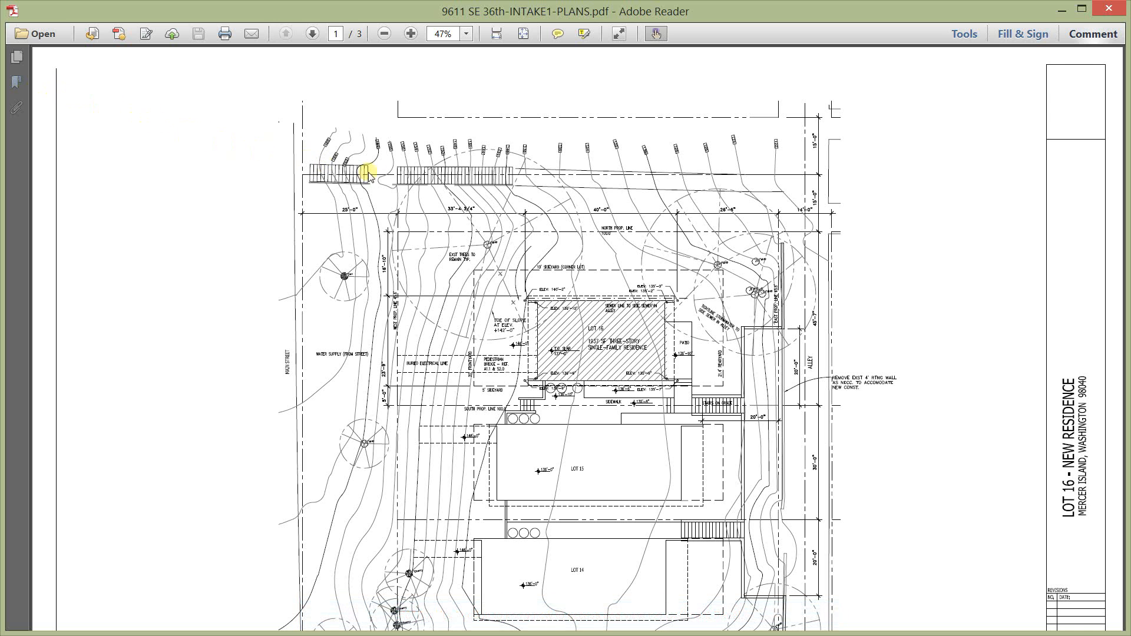
mouse_move(1091, 33)
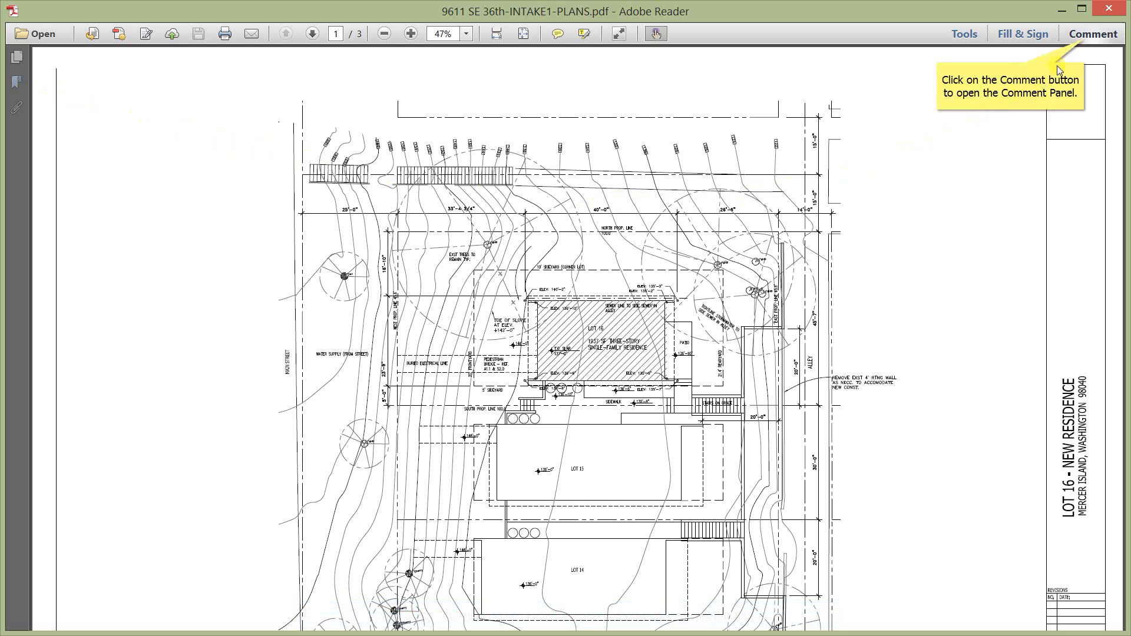
Step: Open the Comment pane and collapse its empty Comments List (0)
click(1094, 33)
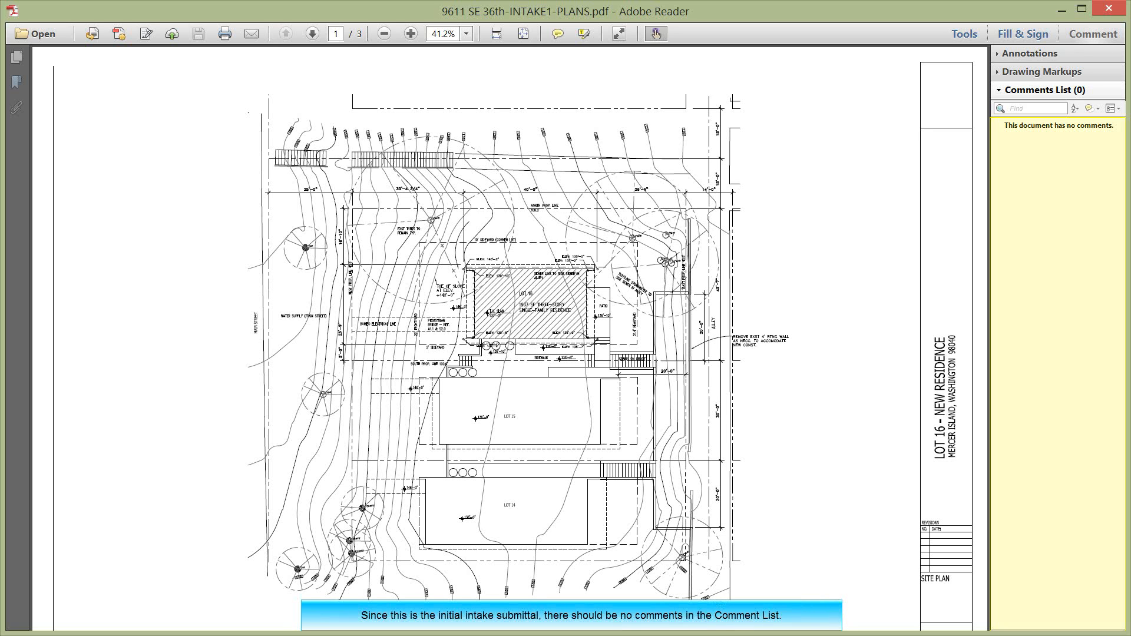
click(1061, 90)
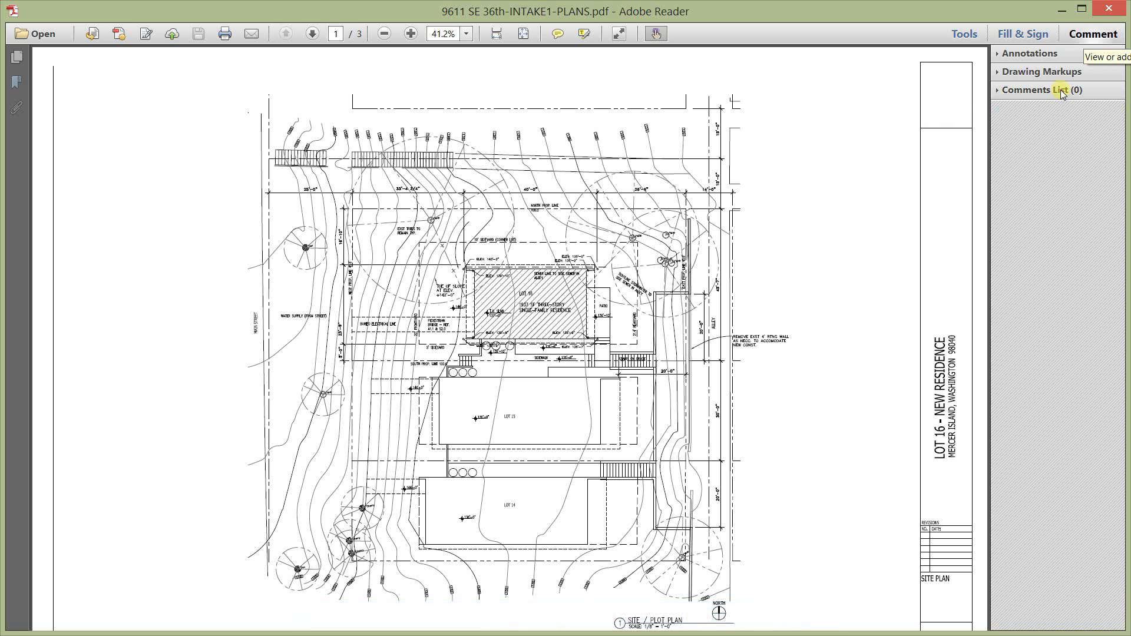
mouse_move(1065, 95)
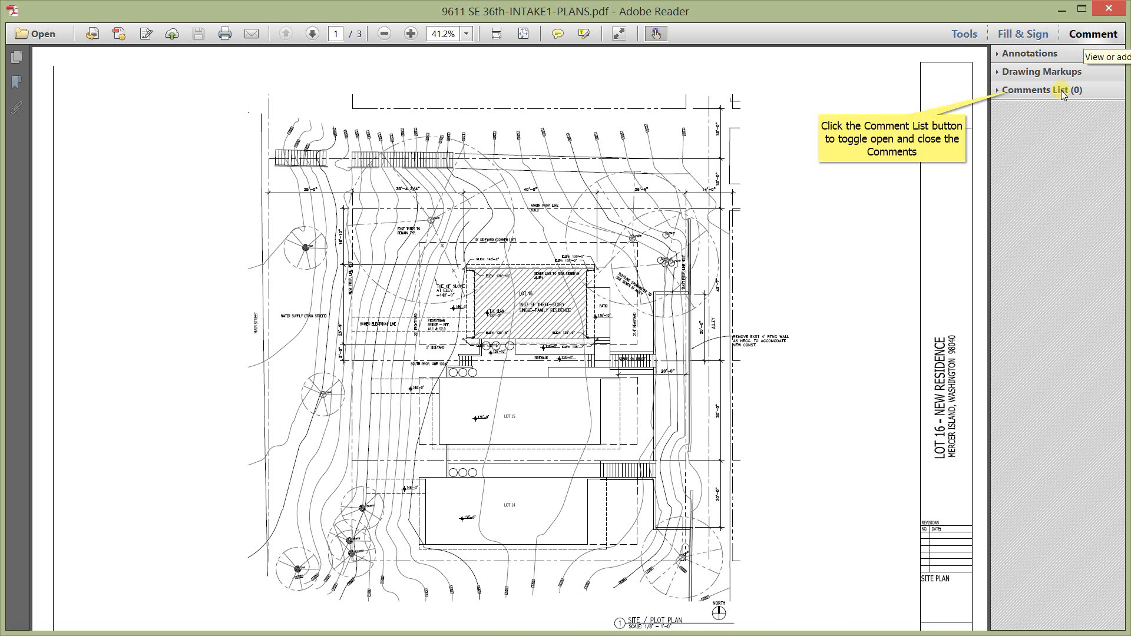